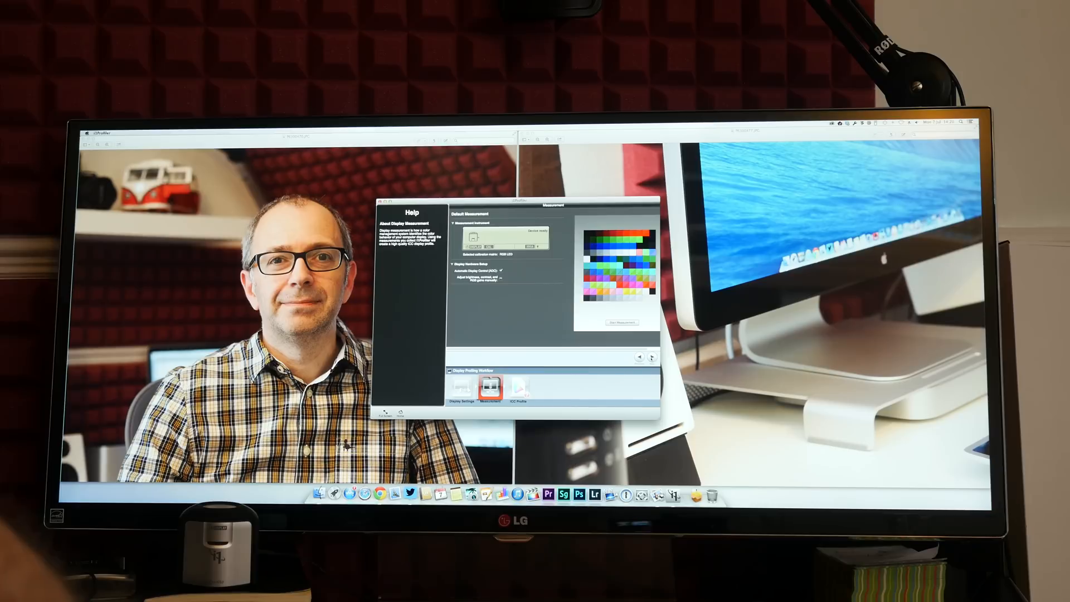
# Measure the display colour patches and review the ambient light monitoring setting.
pyautogui.click(520, 387)
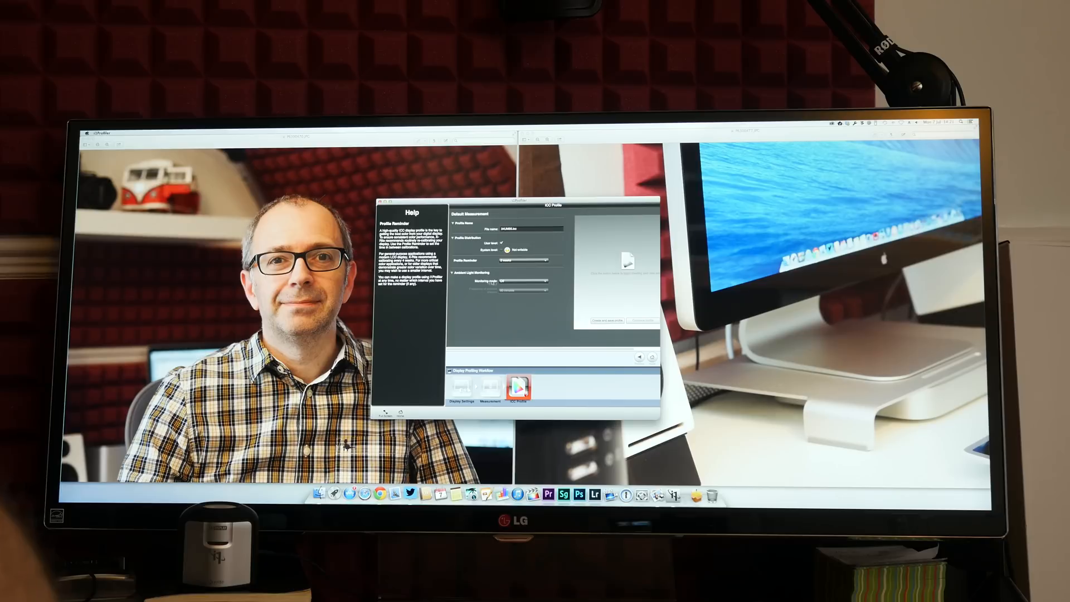
pyautogui.click(516, 284)
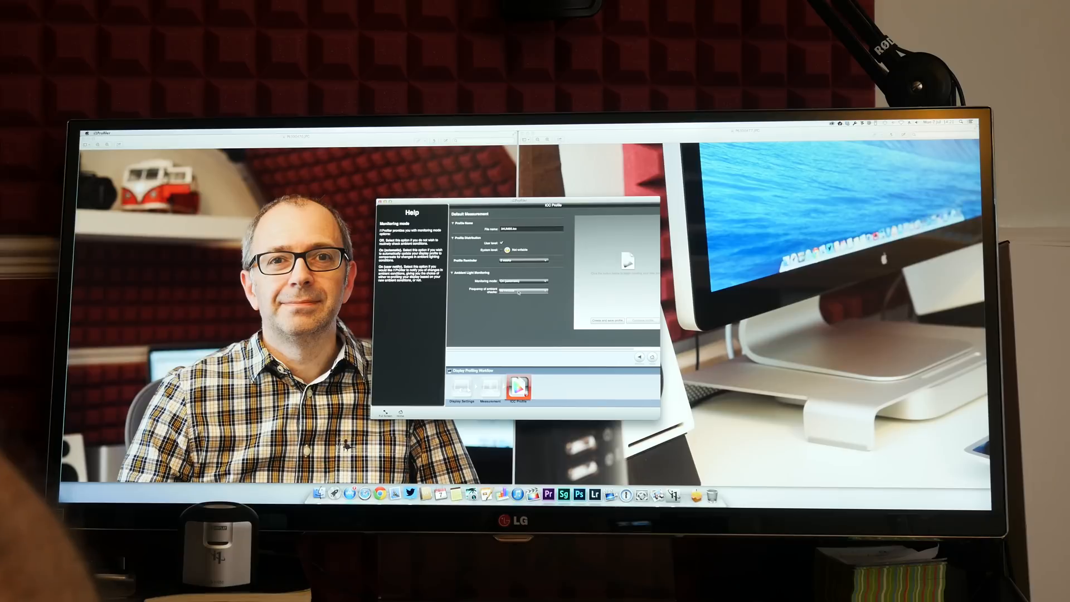
# Create and save the LG ultrawide display profile.
pyautogui.click(522, 292)
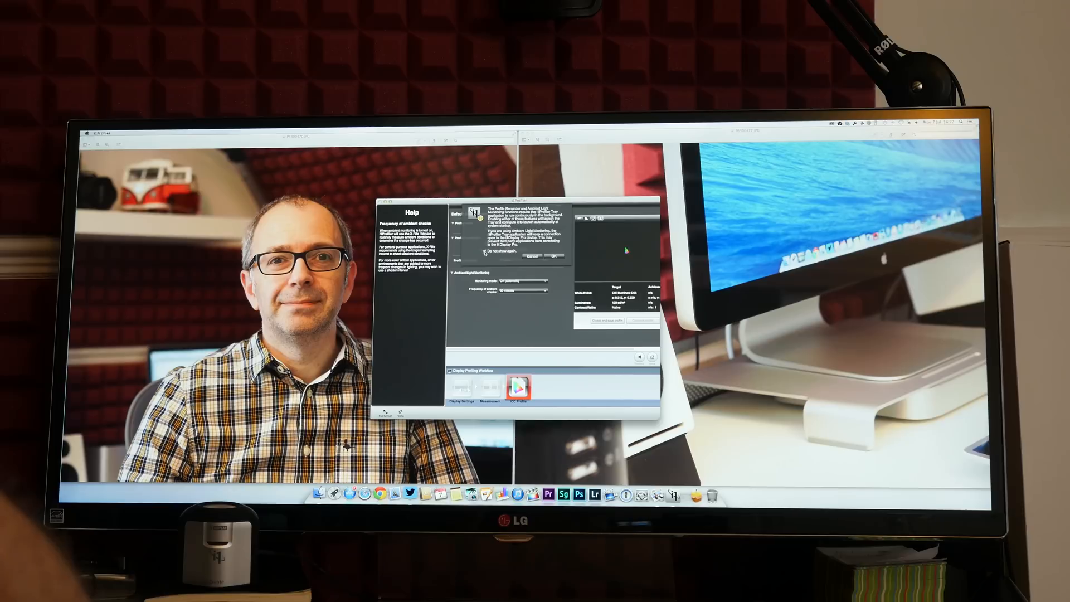
# Dismiss the tray application notice about reminders and ambient monitoring.
pyautogui.click(556, 256)
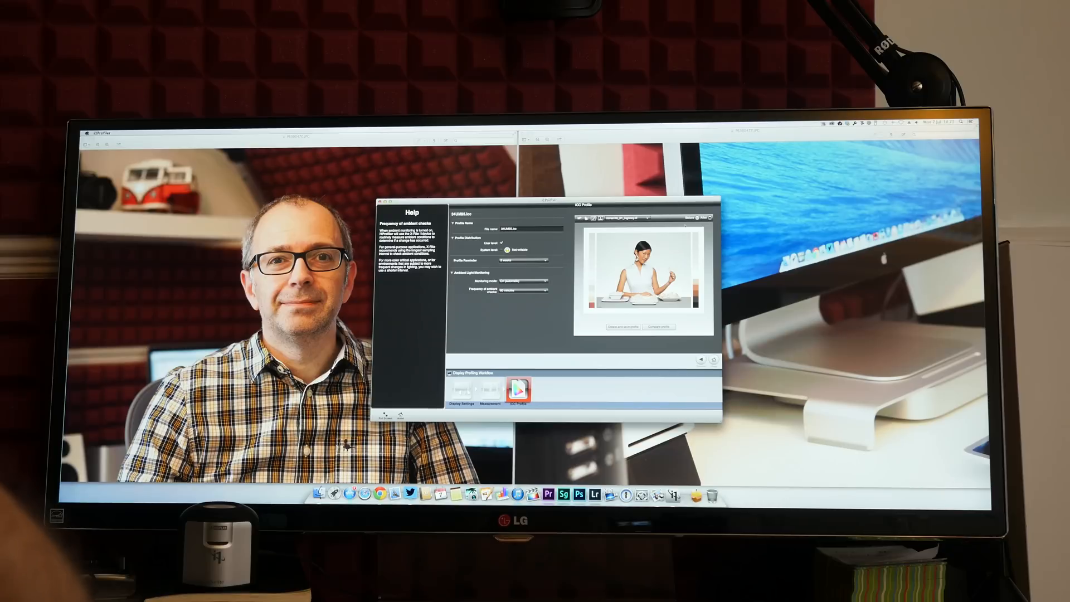
# Choose a different sample image for the before-and-after comparison.
pyautogui.click(634, 220)
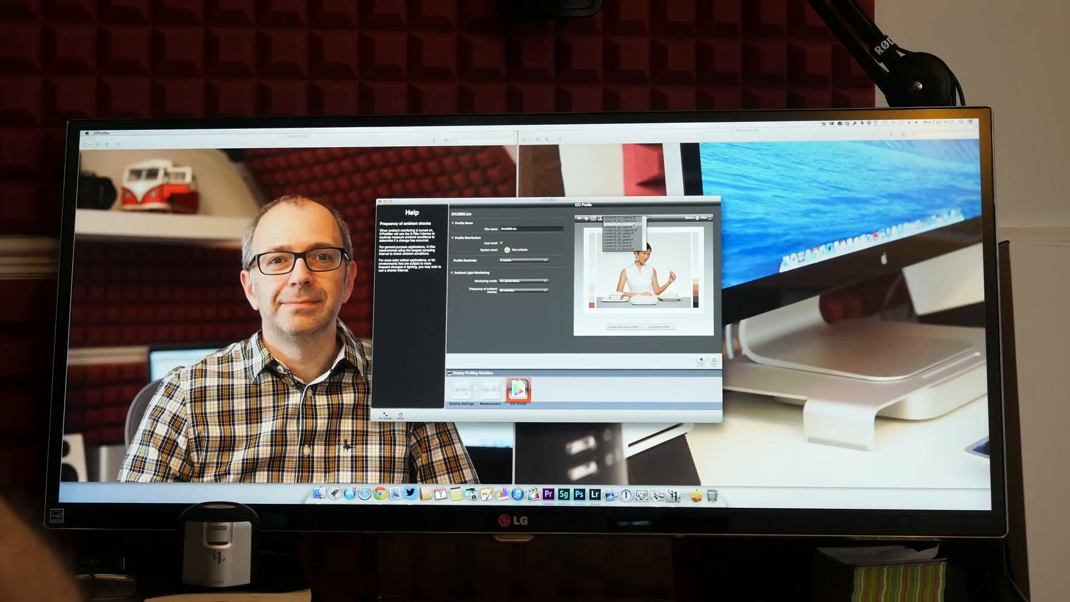